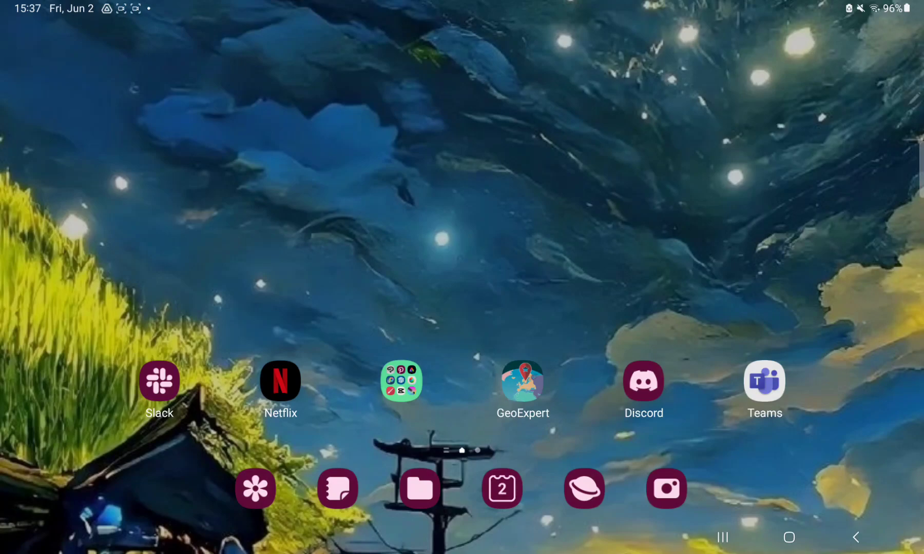
- Launch GeoExpert from the Android home screen to reach its map selection menu
{"action": "left_click", "coordinate": [522, 380]}
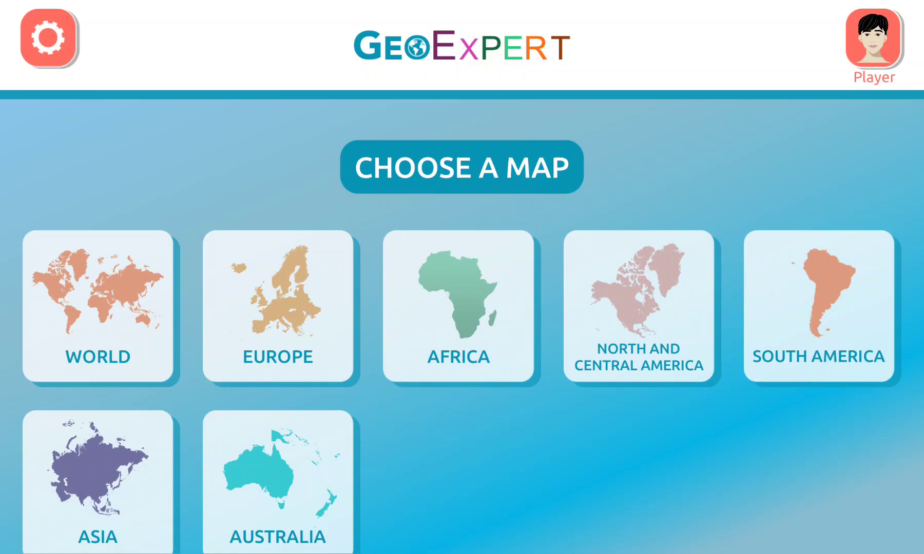
- Switch on the 'Clouds, balloons,...' toggle in GeoExpert's Settings list
{"action": "left_click", "coordinate": [48, 38]}
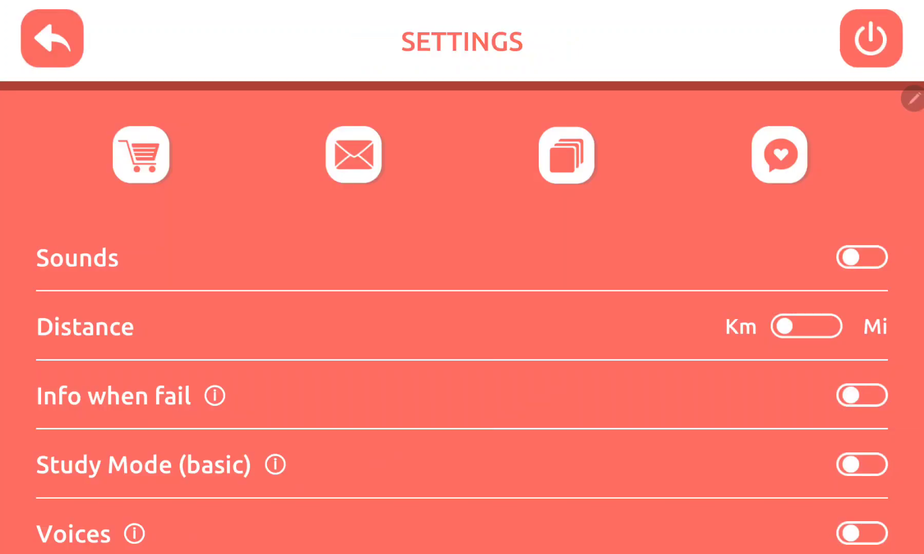
{"action": "scroll", "scroll_direction": "down", "scroll_amount": 3}
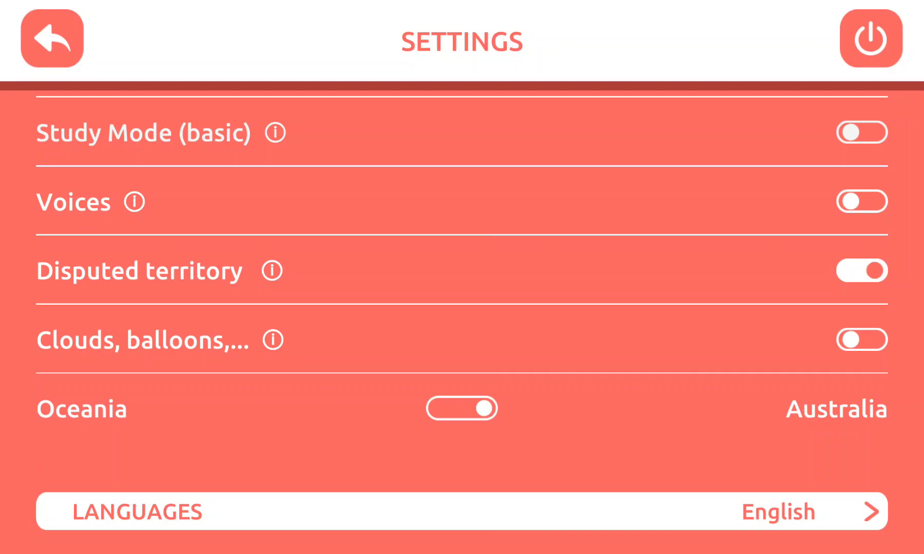
{"action": "left_click", "coordinate": [861, 339]}
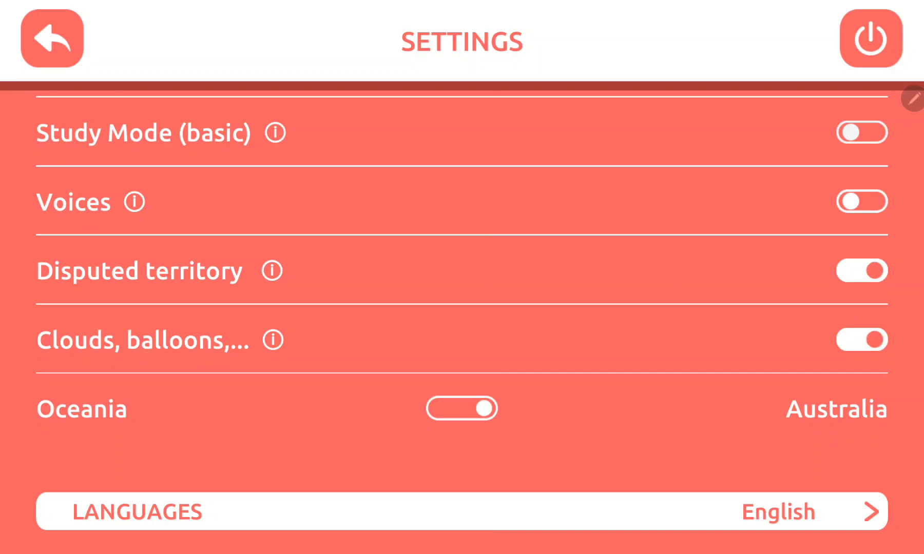